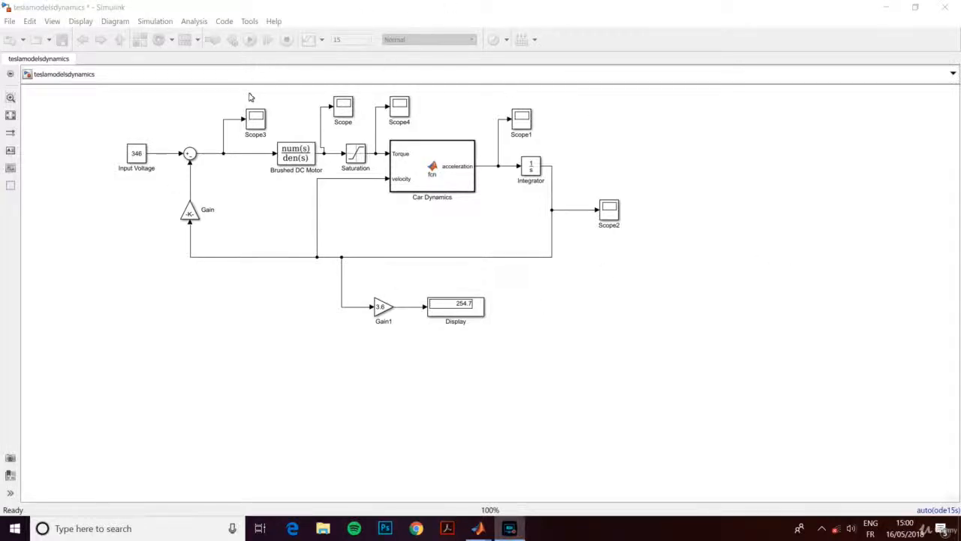
{"action": "mouse_move", "coordinate": [444, 395]}
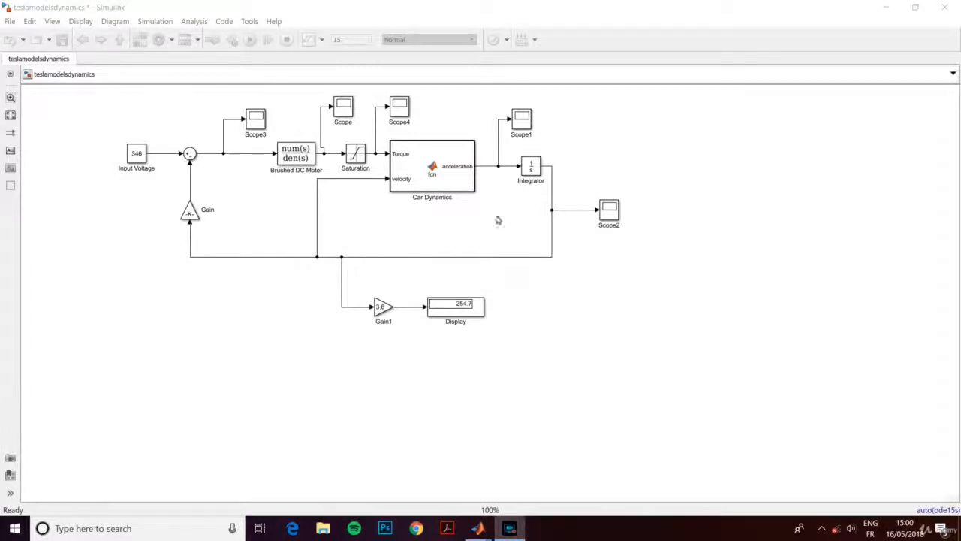
{"action": "mouse_move", "coordinate": [507, 361]}
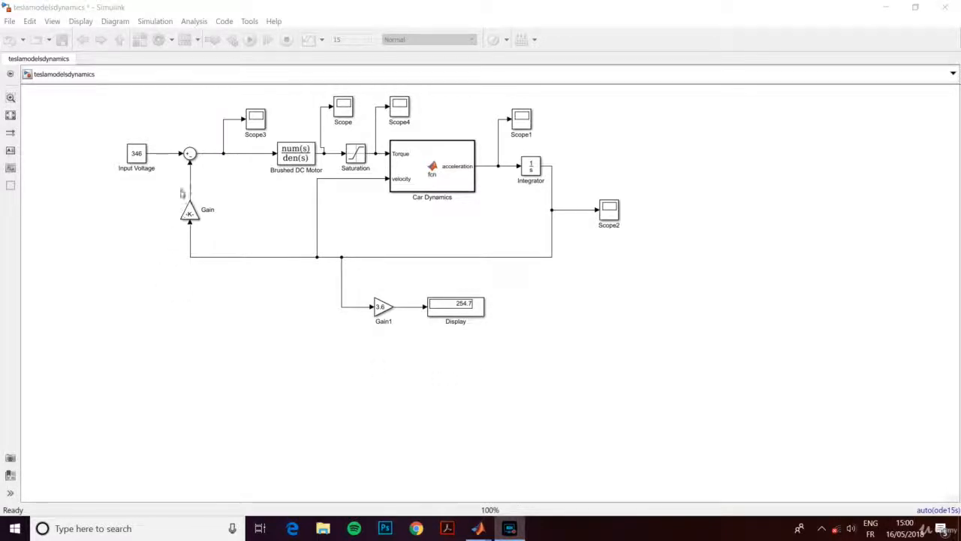
{"action": "mouse_move", "coordinate": [179, 187]}
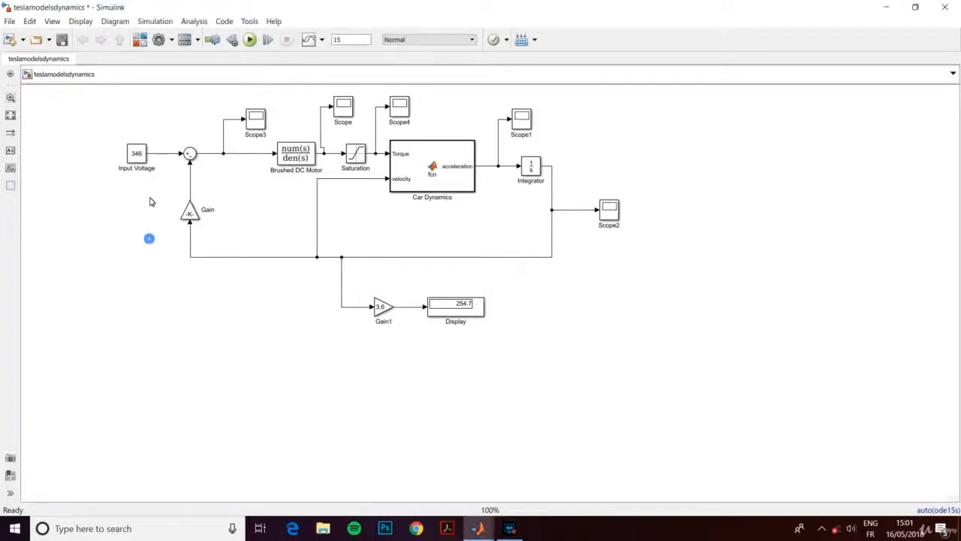
- Select and delete the 346 V Input Voltage constant feeding the first sum
{"action": "left_click_drag", "start_coordinate": [148, 238], "coordinate": [111, 113]}
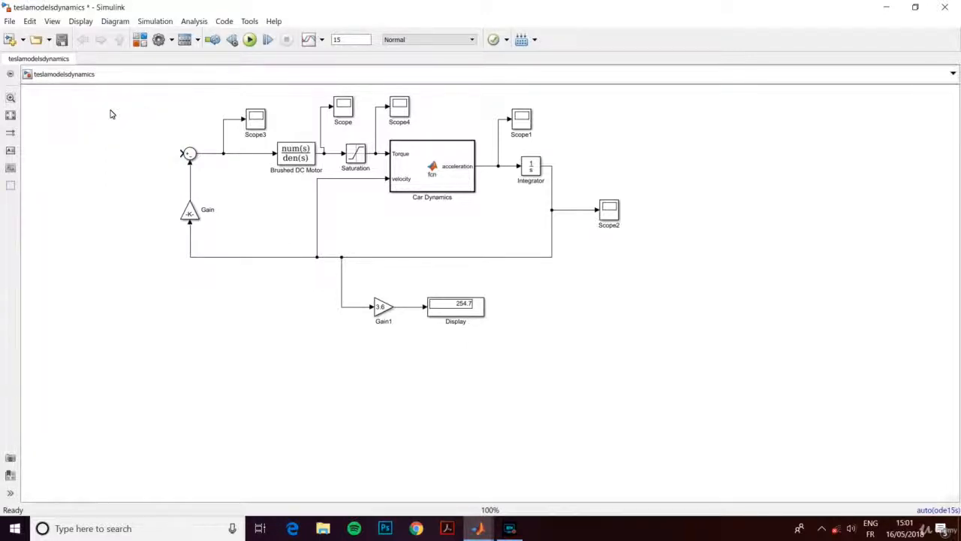
{"action": "mouse_move", "coordinate": [116, 183]}
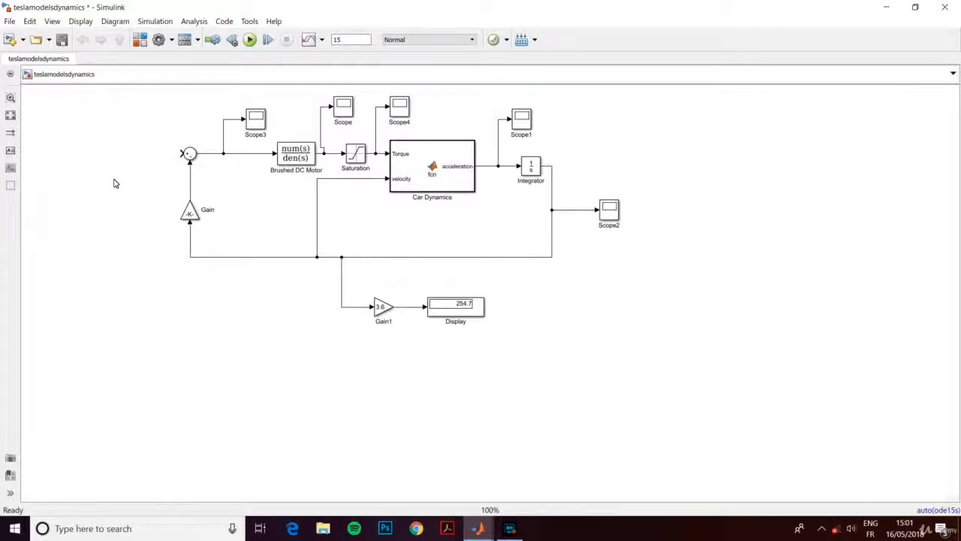
{"action": "mouse_move", "coordinate": [138, 178]}
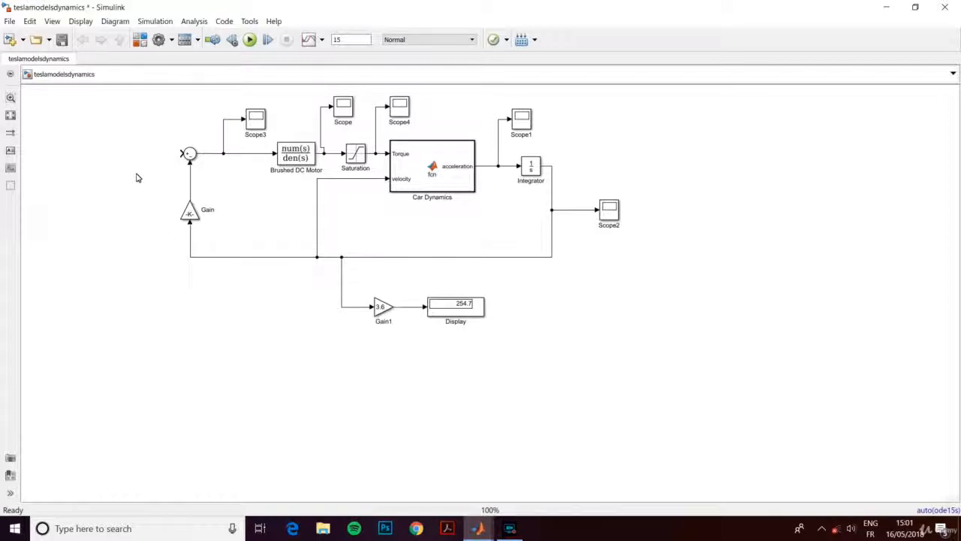
{"action": "mouse_move", "coordinate": [135, 63]}
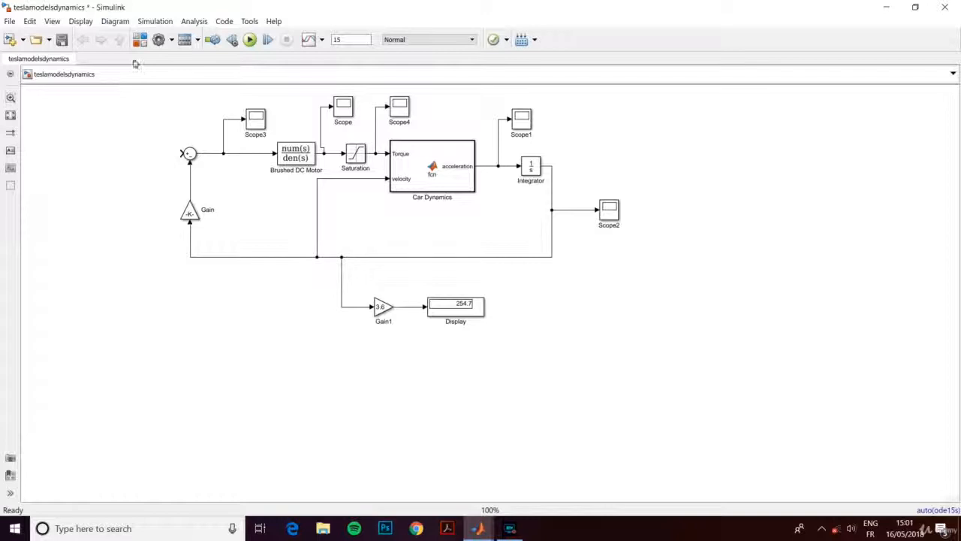
- Open the Library Browser on Simulink > Continuous and highlight the PID Controller block
{"action": "left_click", "coordinate": [139, 40]}
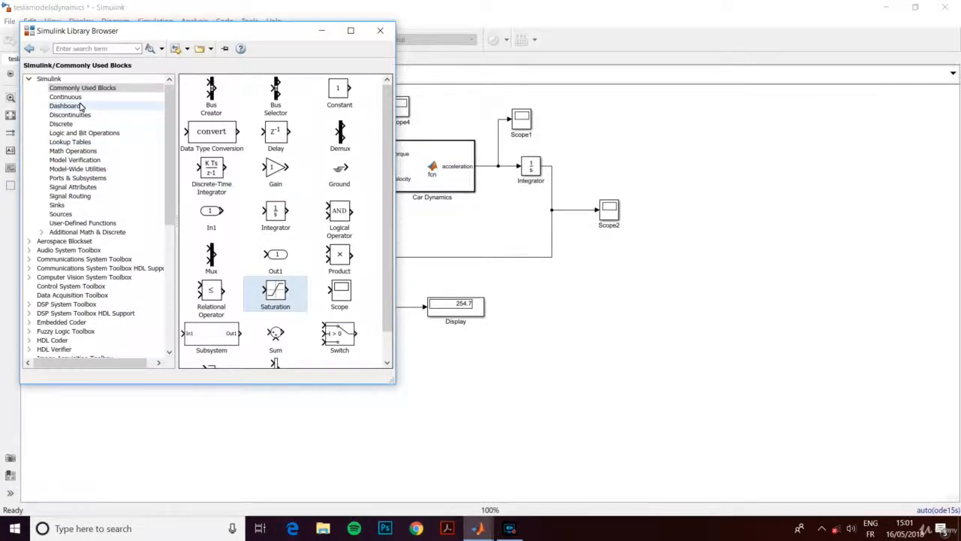
{"action": "left_click", "coordinate": [65, 96]}
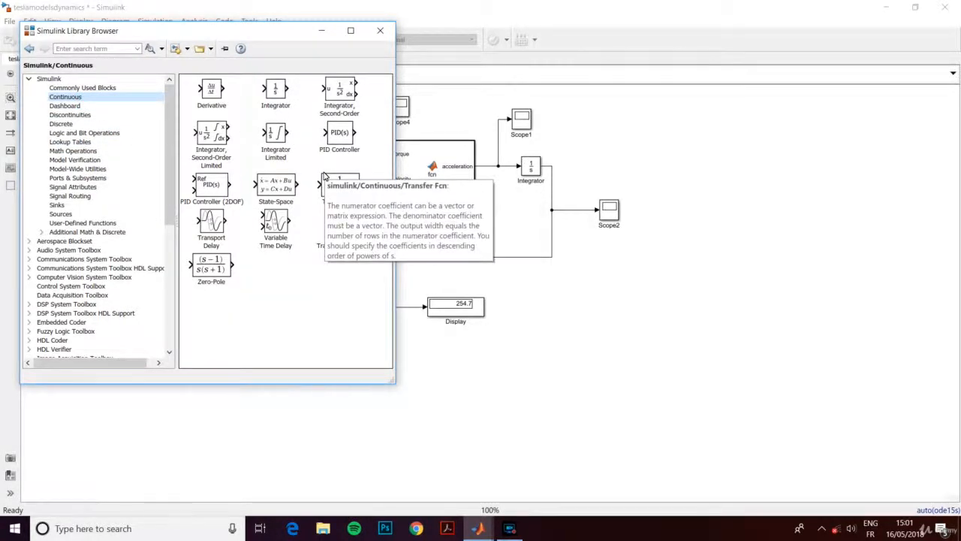
{"action": "mouse_move", "coordinate": [375, 157]}
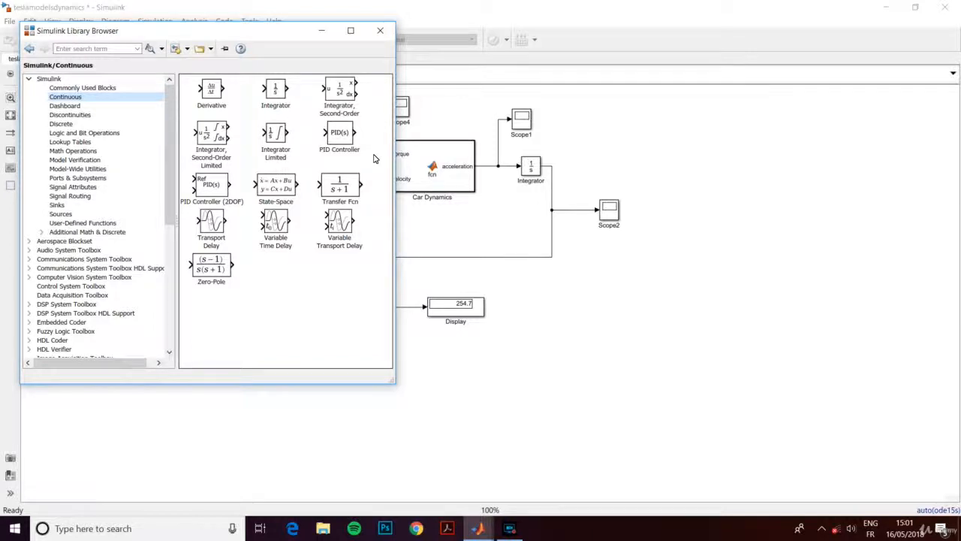
{"action": "left_click", "coordinate": [339, 133]}
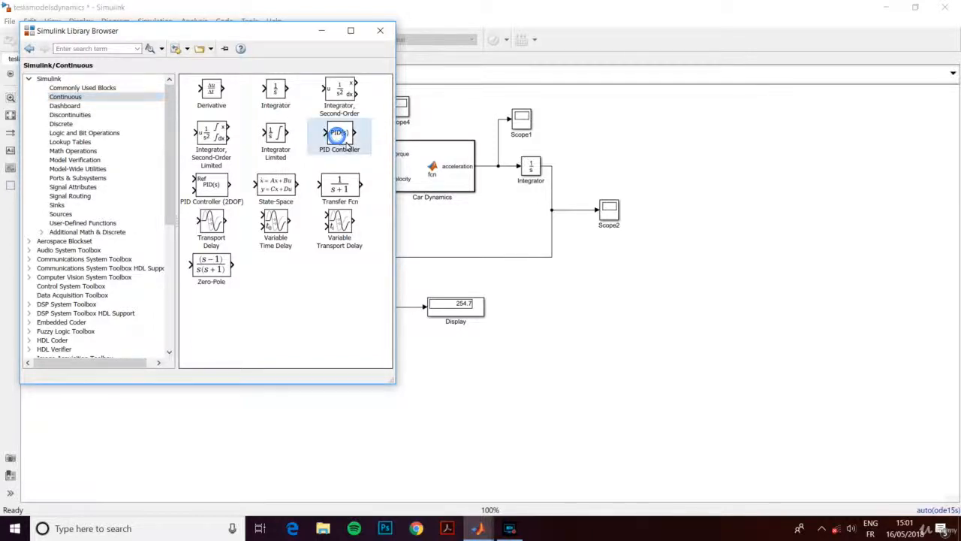
{"action": "left_click", "coordinate": [379, 31]}
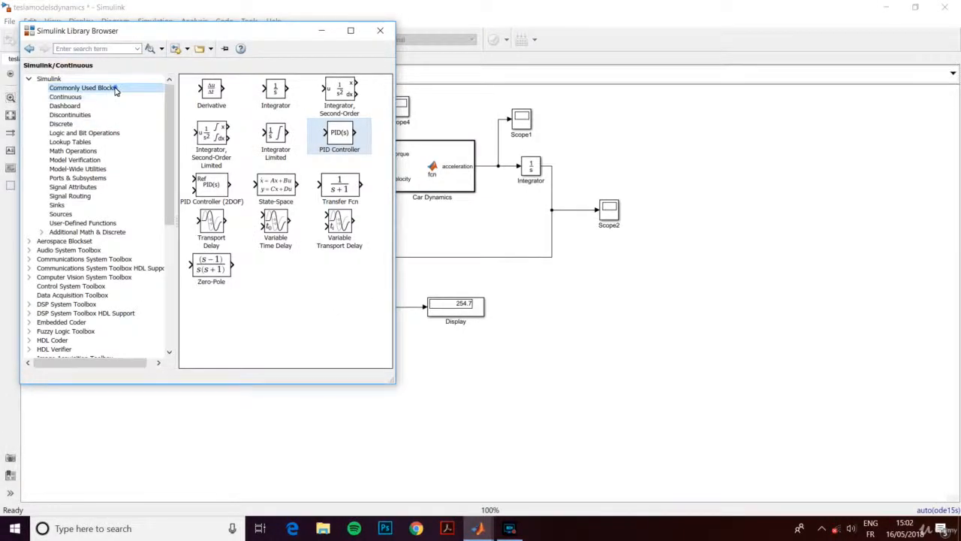
- Place a Constant block left of the PID Controller and set its value to 65
{"action": "left_click", "coordinate": [82, 88]}
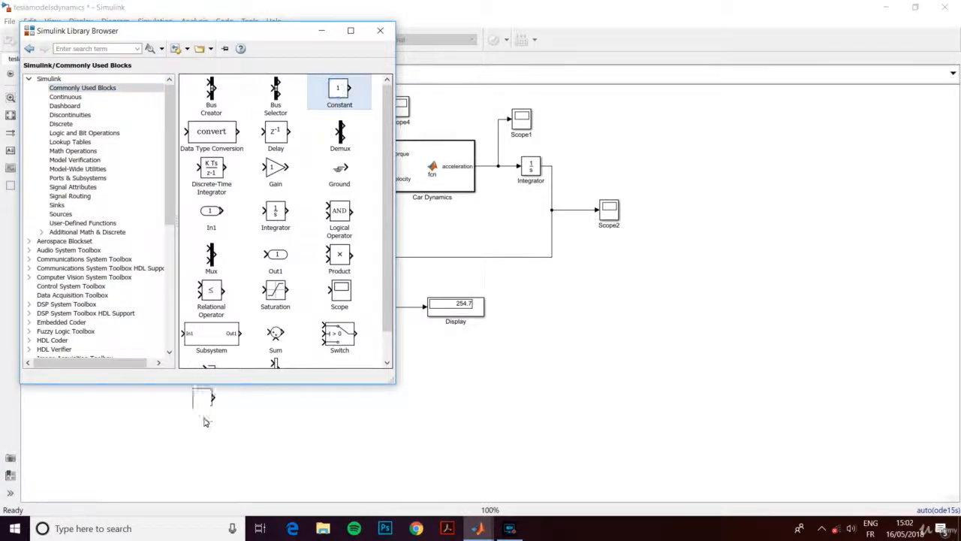
{"action": "left_click", "coordinate": [379, 30]}
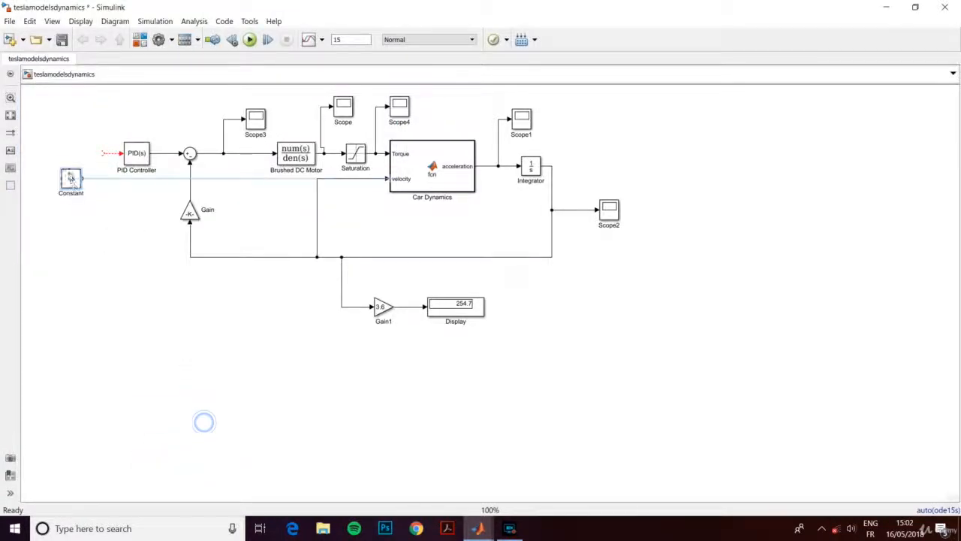
{"action": "left_click_drag", "start_coordinate": [71, 180], "coordinate": [45, 154]}
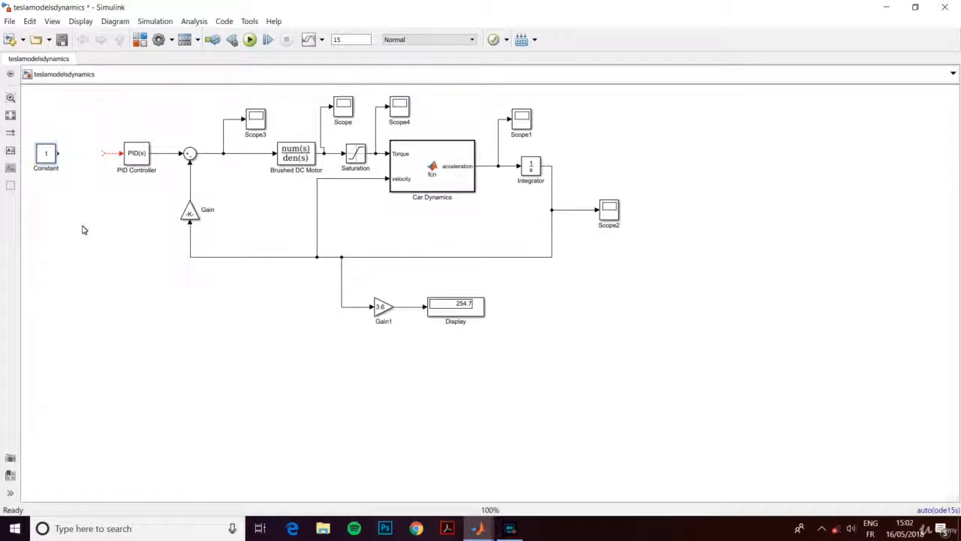
{"action": "scroll", "scroll_direction": "down", "scroll_amount": 3}
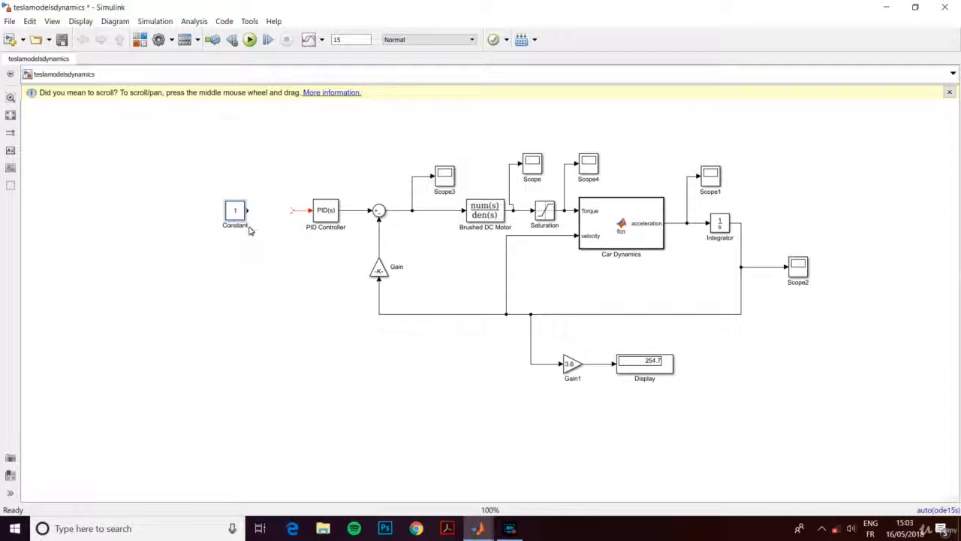
{"action": "left_click_drag", "start_coordinate": [235, 210], "coordinate": [187, 218]}
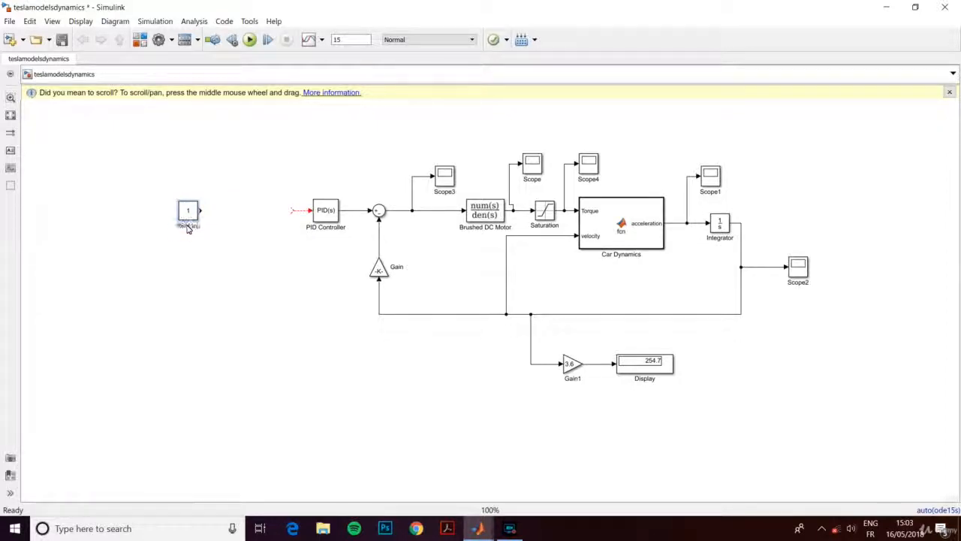
{"action": "double_click", "coordinate": [188, 212]}
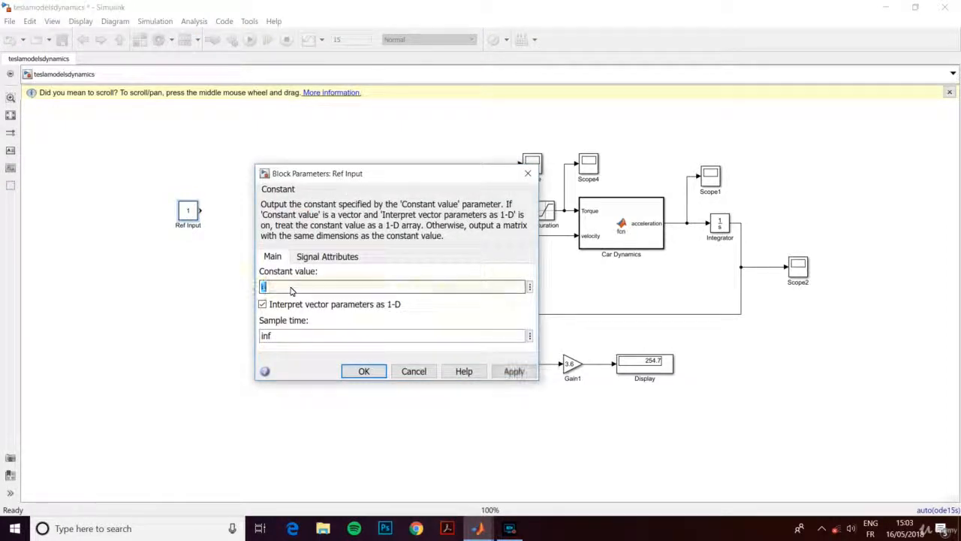
{"action": "type", "text": "65"}
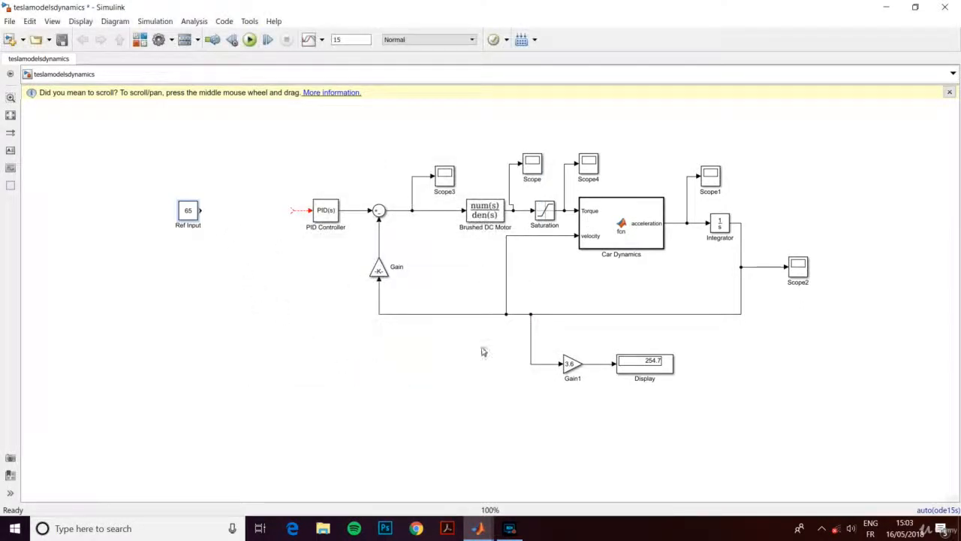
- Add a Gain block after Ref Input with gain 1/3.6
{"action": "left_click", "coordinate": [572, 363]}
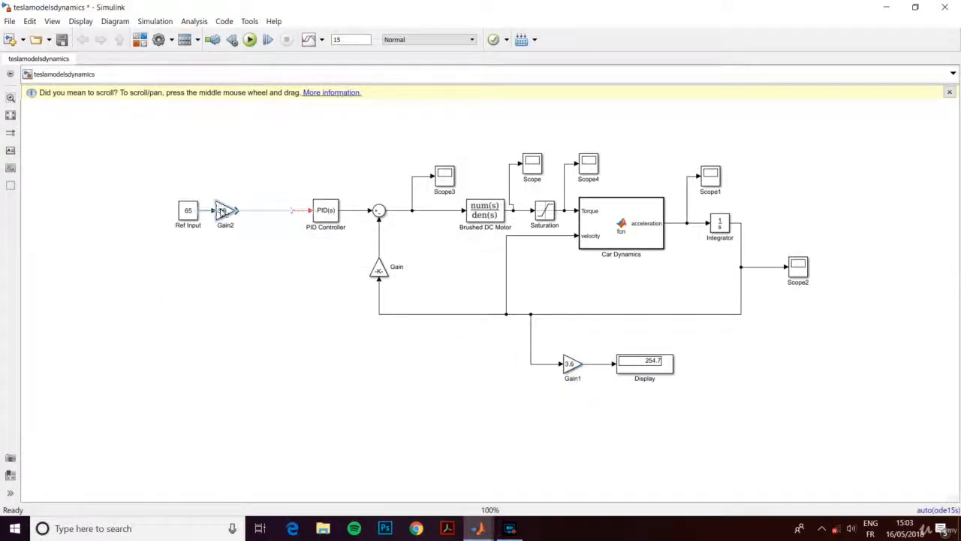
{"action": "double_click", "coordinate": [226, 211]}
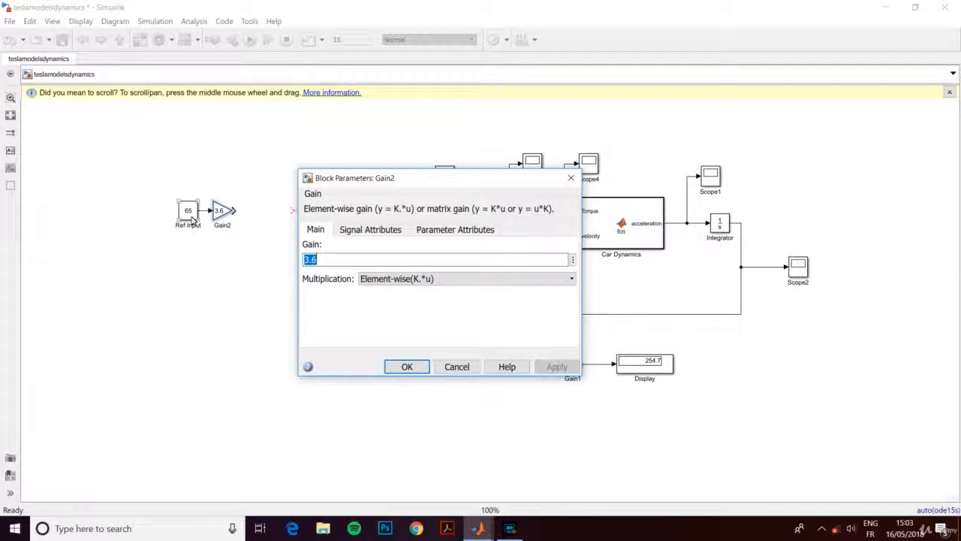
{"action": "type", "text": "1/"}
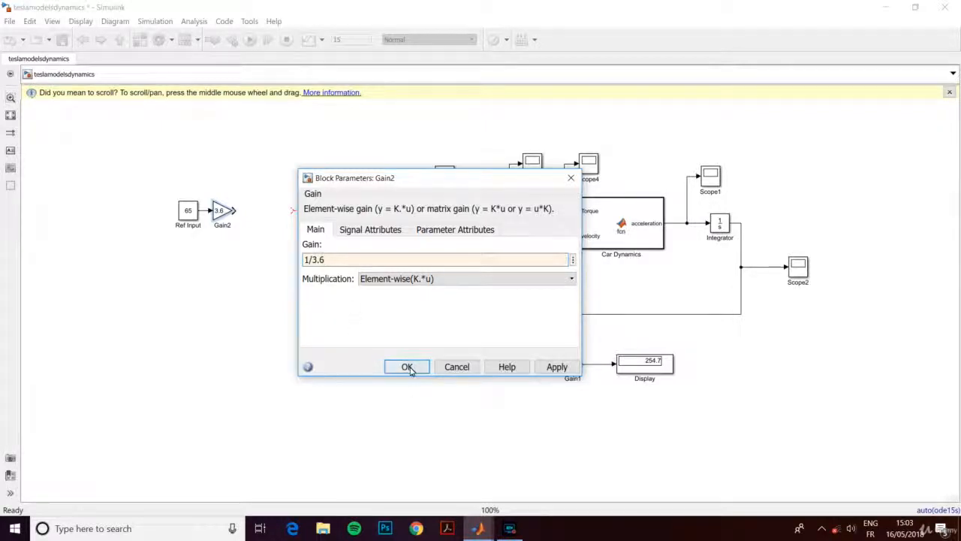
{"action": "left_click", "coordinate": [407, 366]}
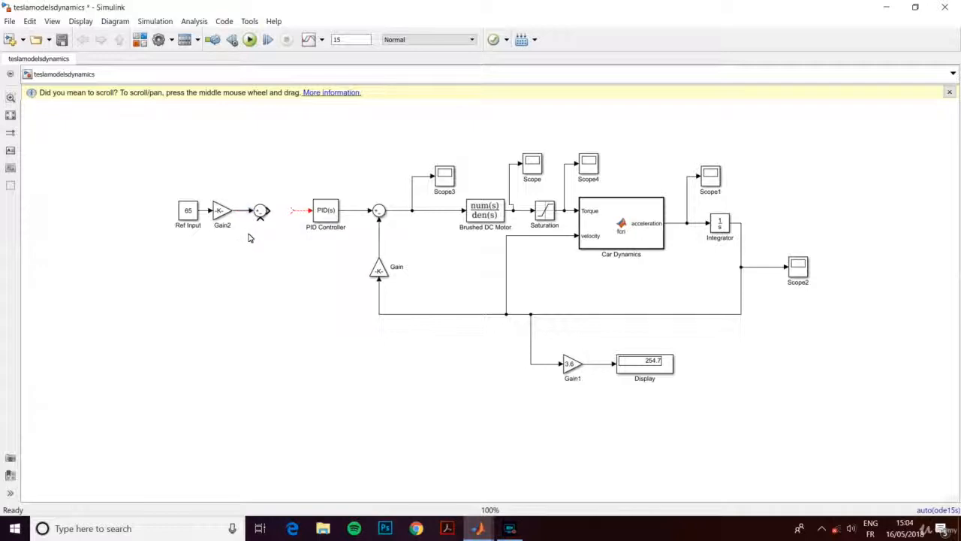
{"action": "mouse_move", "coordinate": [262, 226]}
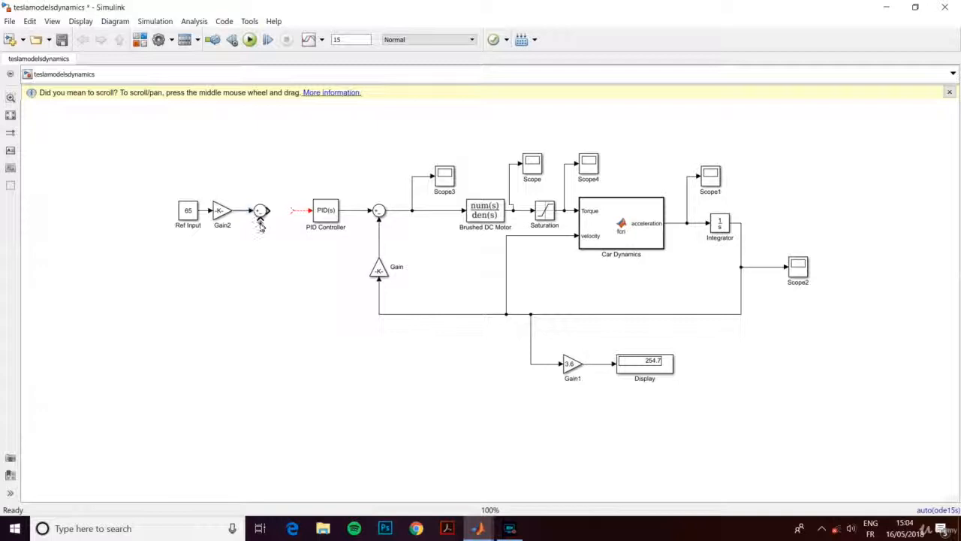
- Route the vehicle velocity feedback line into the new summing junction
{"action": "left_click_drag", "start_coordinate": [261, 218], "coordinate": [358, 316]}
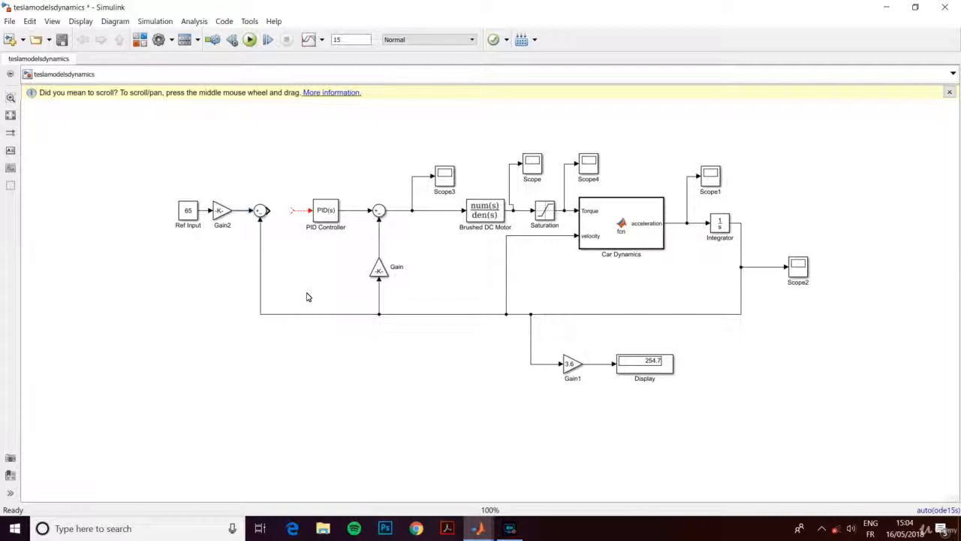
{"action": "mouse_move", "coordinate": [274, 261]}
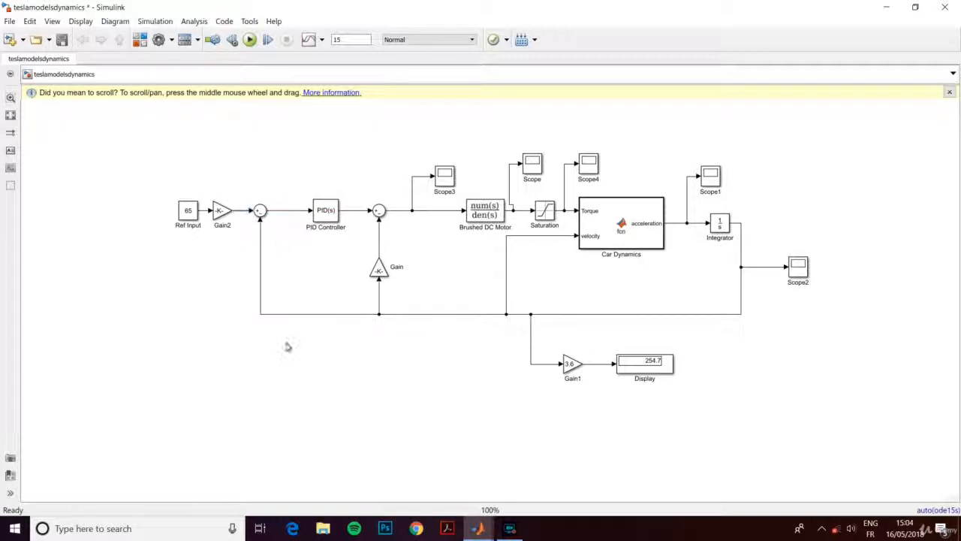
{"action": "mouse_move", "coordinate": [292, 370]}
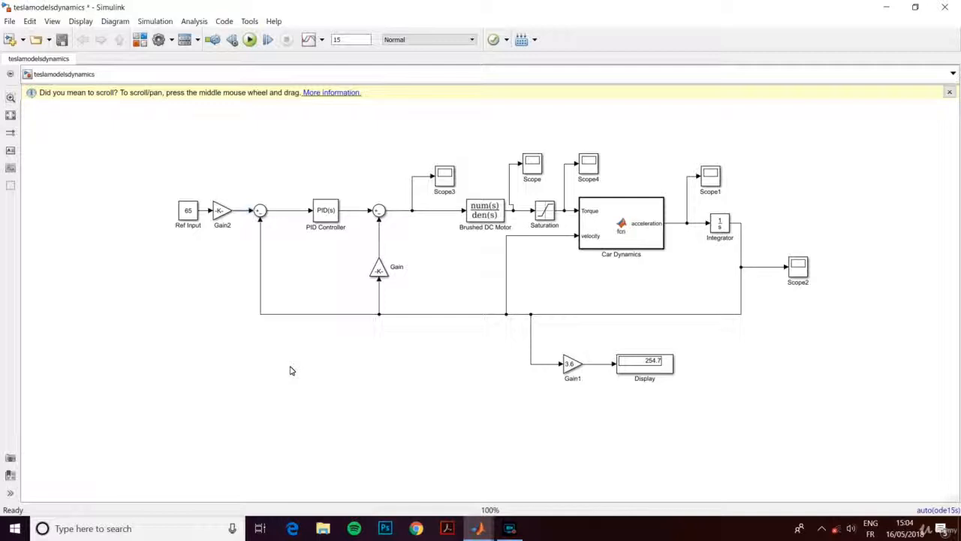
{"action": "mouse_move", "coordinate": [672, 222]}
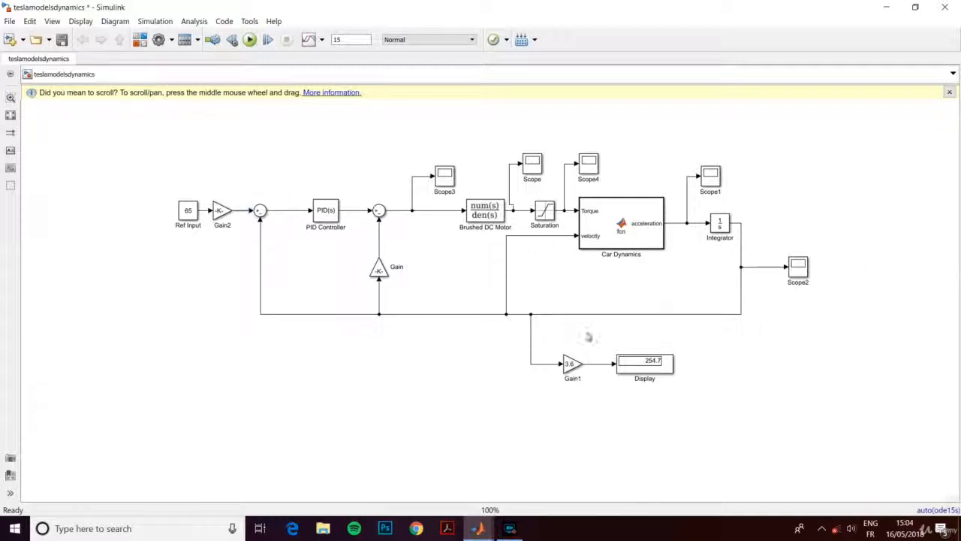
{"action": "mouse_move", "coordinate": [290, 218]}
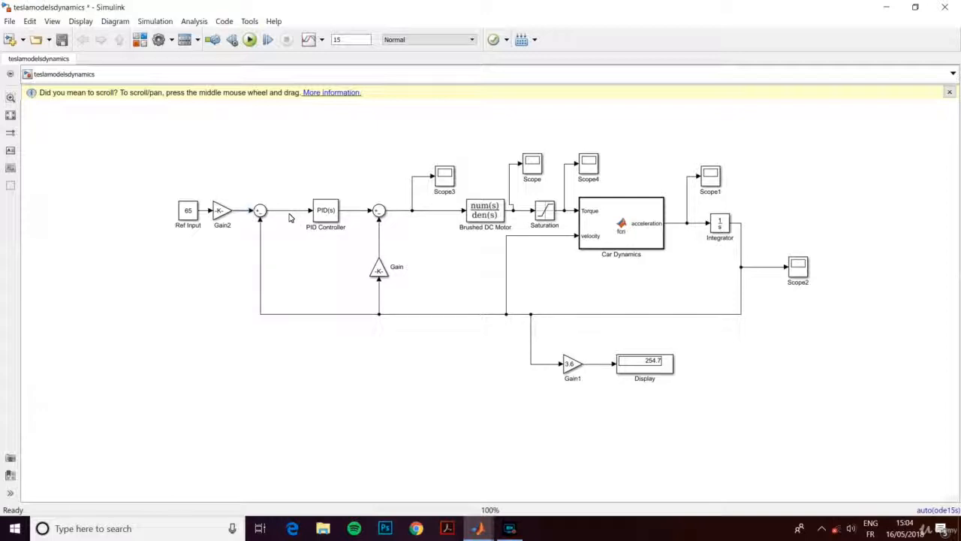
{"action": "left_click", "coordinate": [325, 210]}
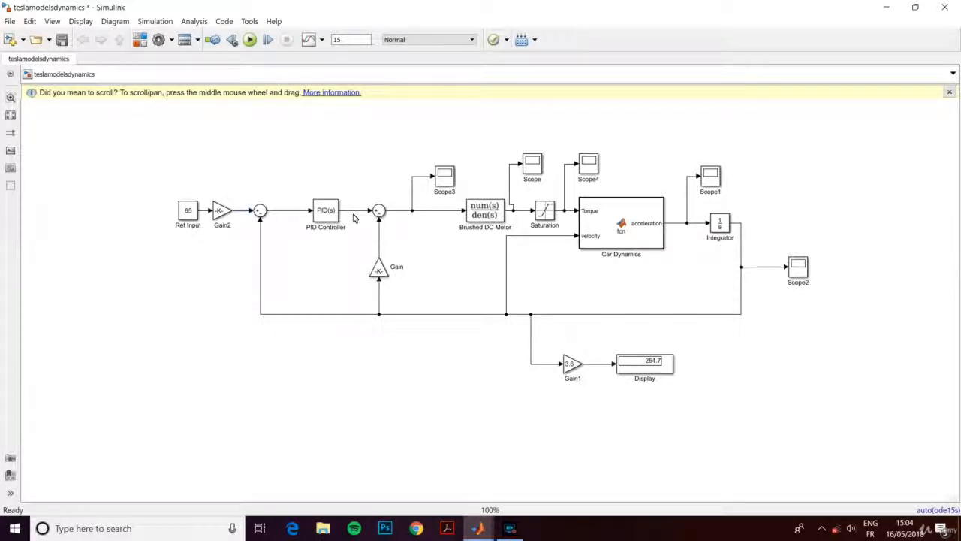
{"action": "mouse_move", "coordinate": [474, 398]}
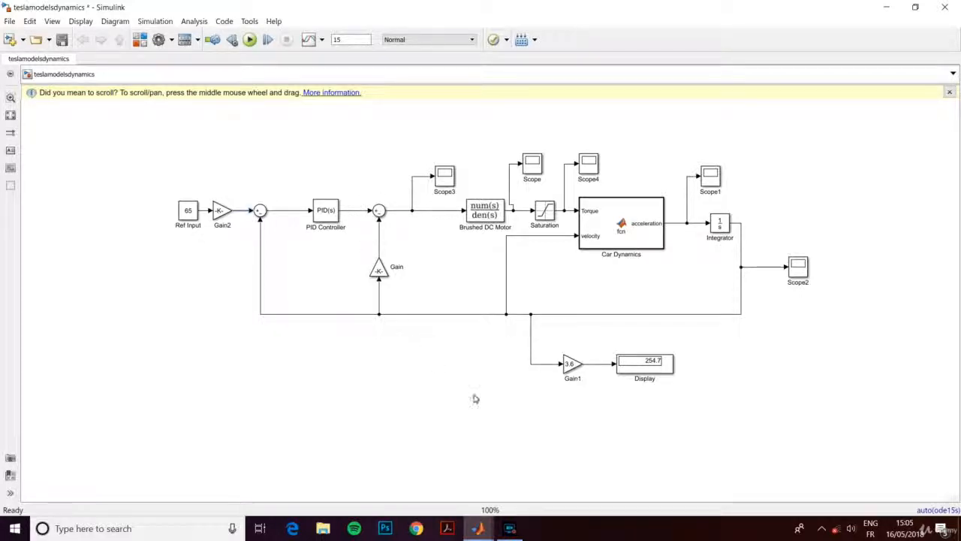
{"action": "mouse_move", "coordinate": [383, 235]}
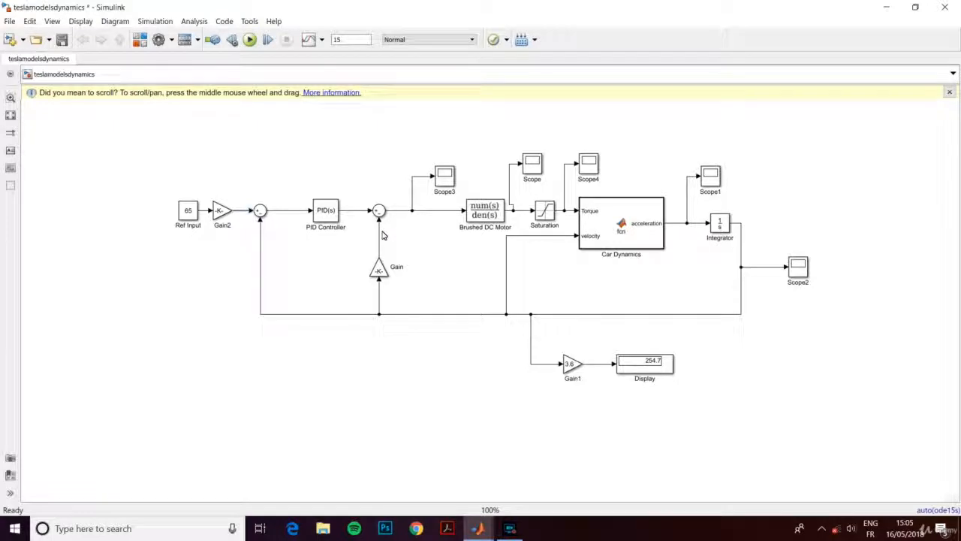
{"action": "left_click", "coordinate": [485, 210]}
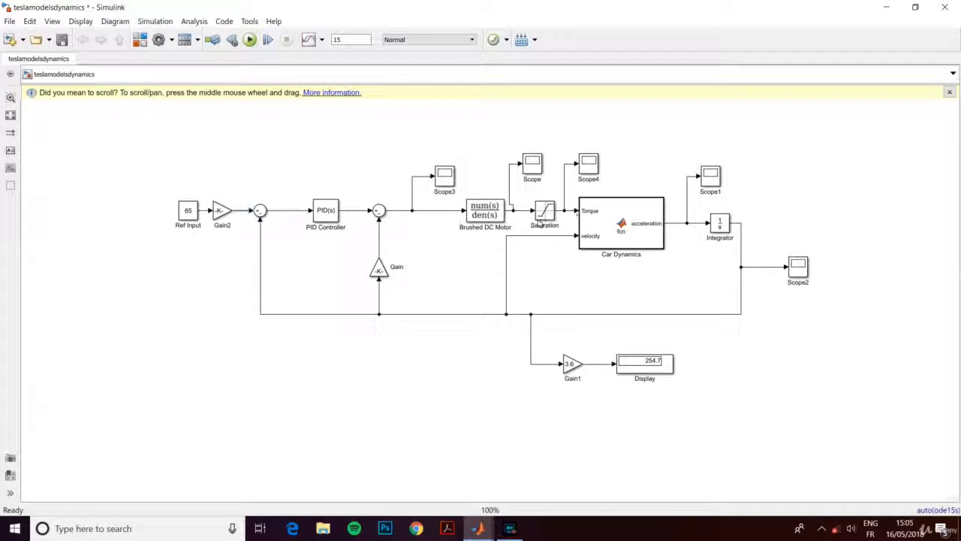
{"action": "mouse_move", "coordinate": [554, 248]}
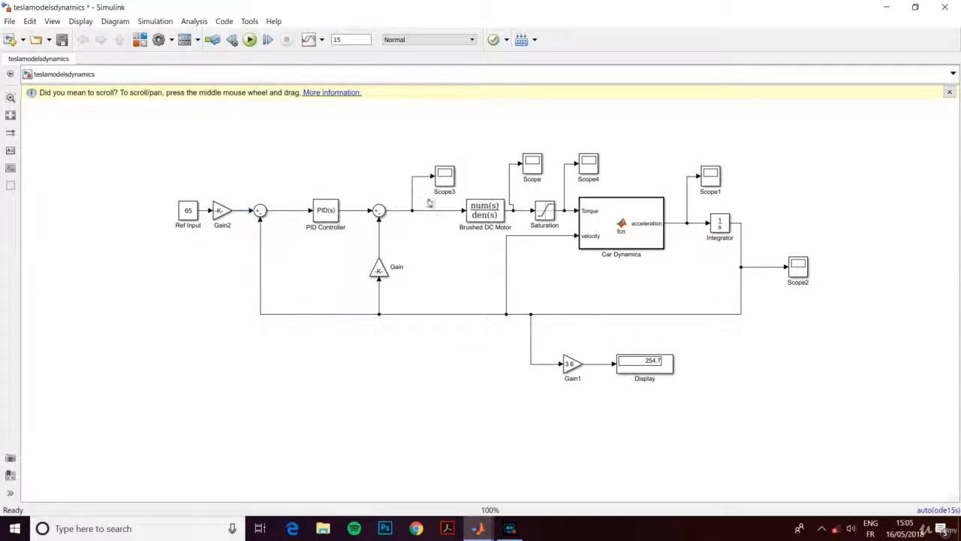
{"action": "left_click", "coordinate": [622, 223]}
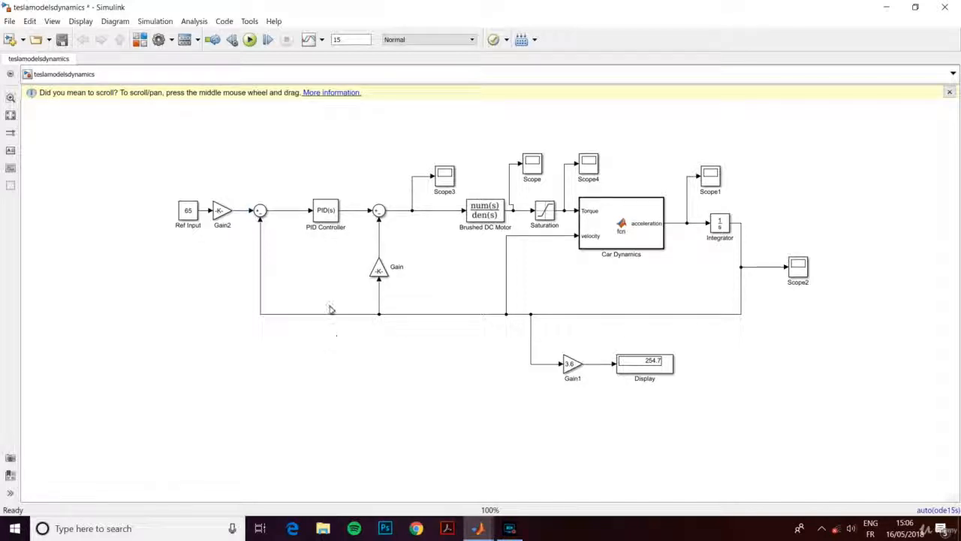
{"action": "mouse_move", "coordinate": [326, 283]}
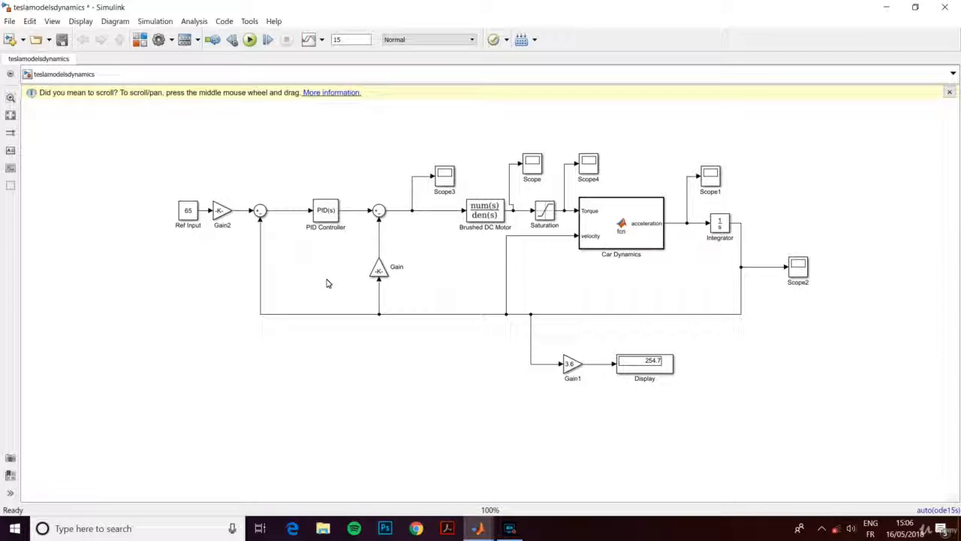